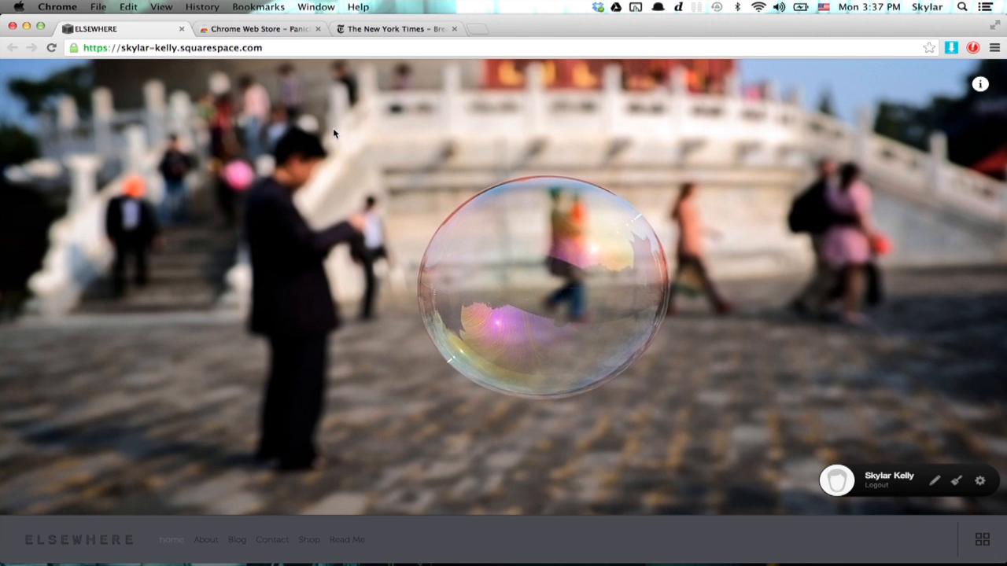
Enter Presentation Mode and advance the slideshow to the red flag photo.
{"action": "left_click", "coordinate": [161, 6]}
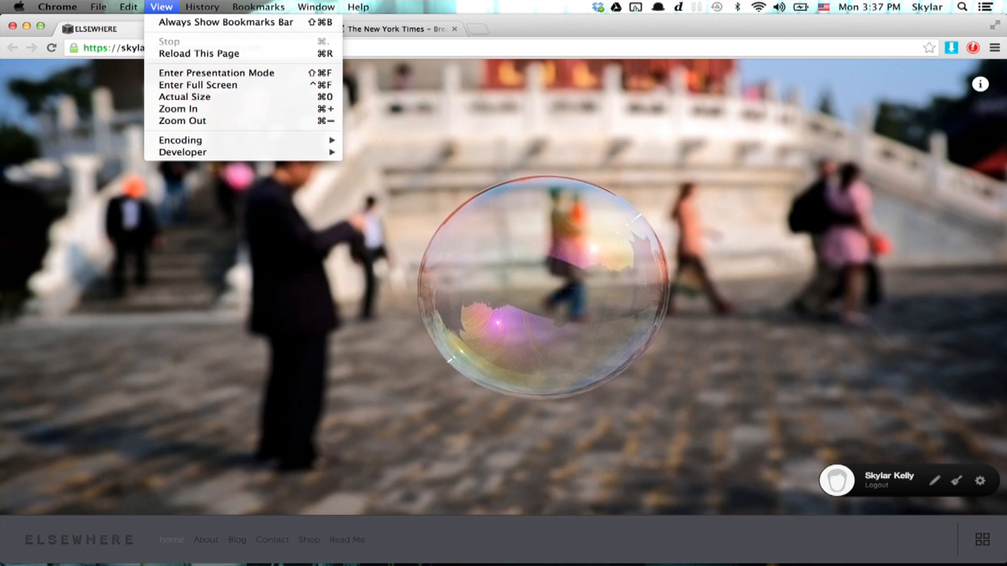
{"action": "mouse_move", "coordinate": [215, 73]}
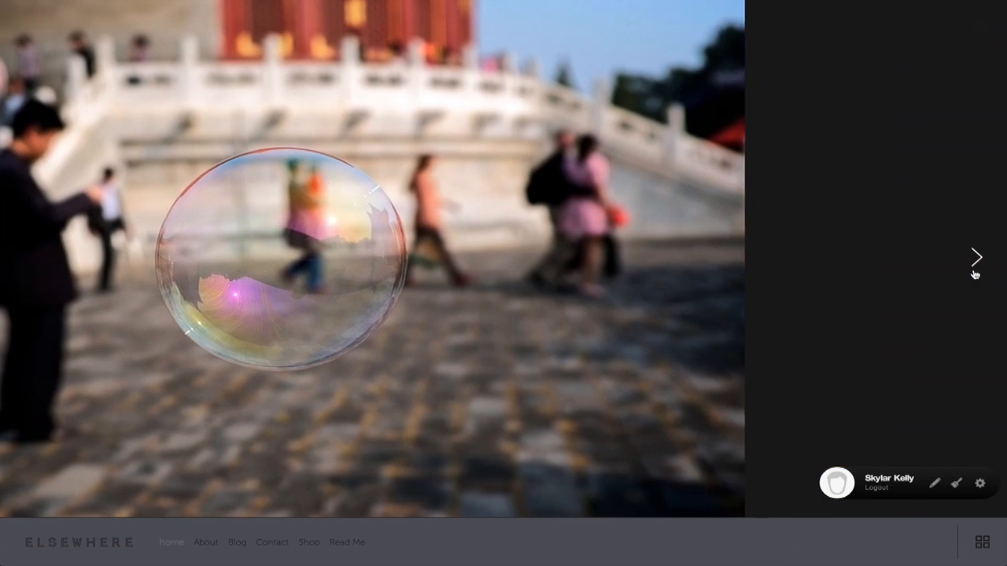
{"action": "left_click", "coordinate": [975, 256]}
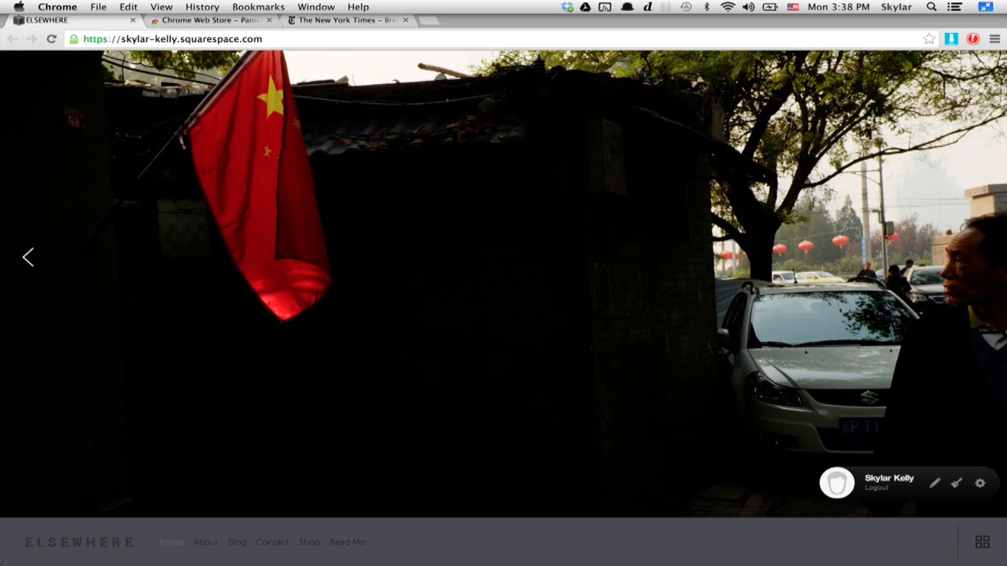
Exit Presentation Mode from the View menu to bring back tabs and address bar.
{"action": "left_click", "coordinate": [161, 6]}
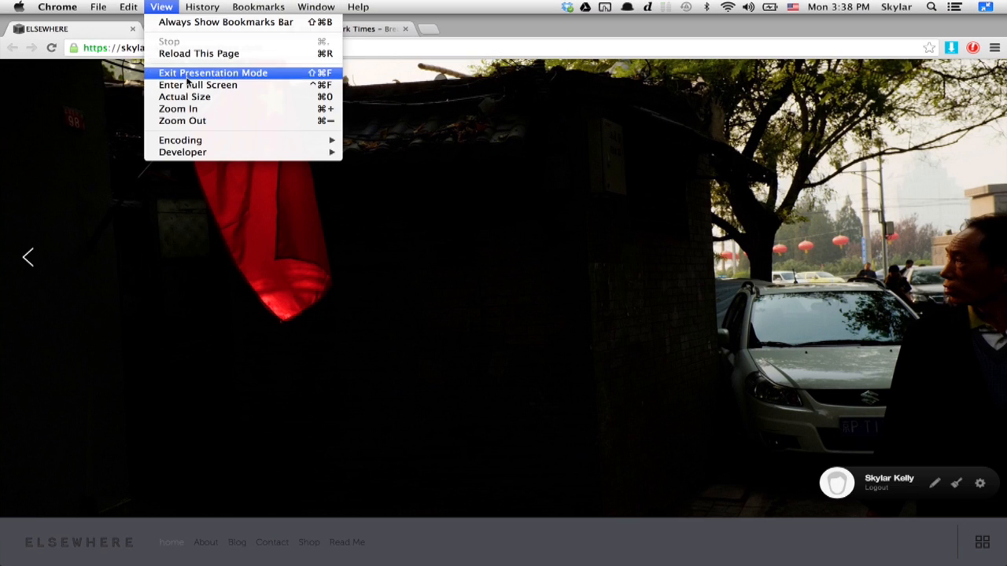
{"action": "left_click", "coordinate": [212, 72]}
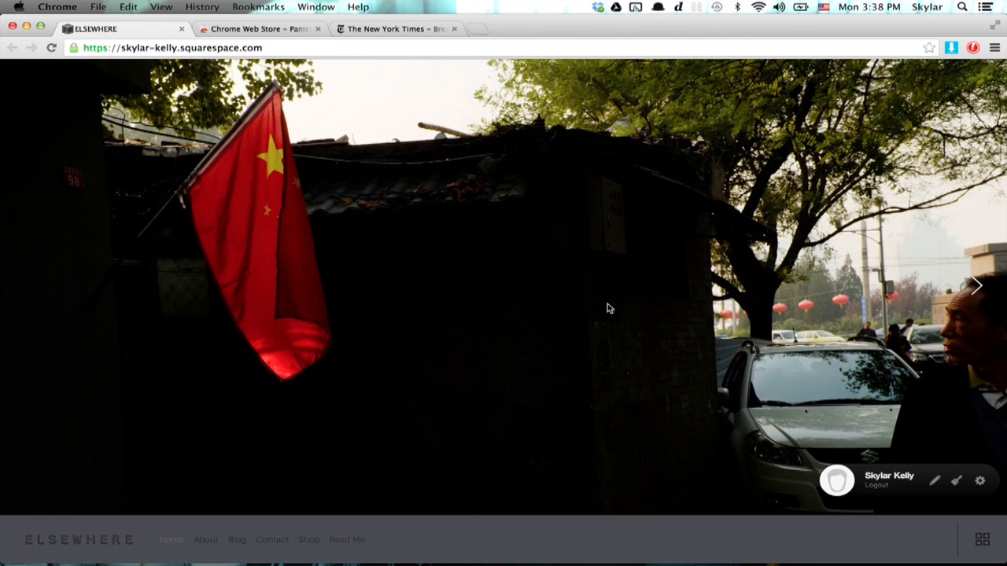
{"action": "mouse_move", "coordinate": [657, 259]}
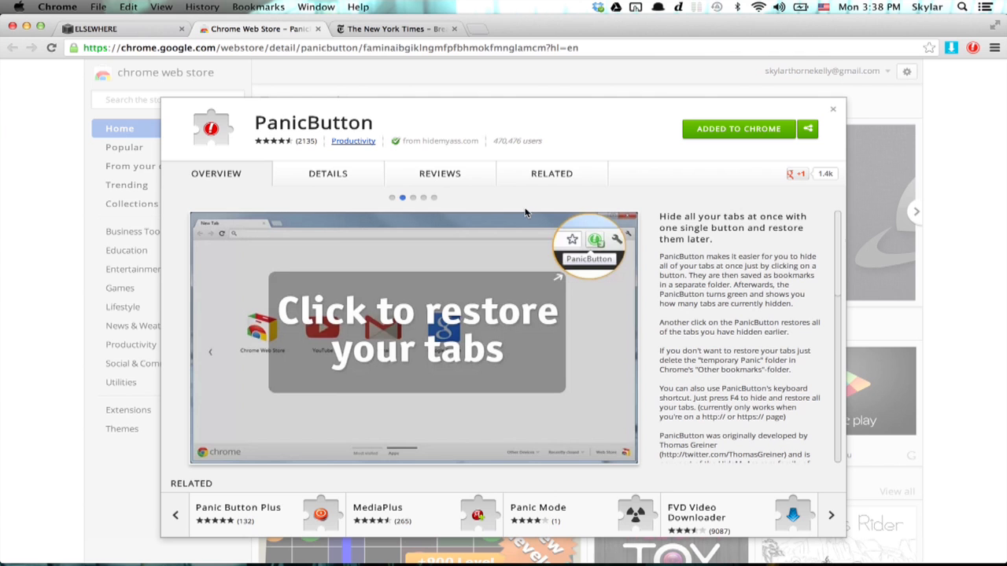
{"action": "mouse_move", "coordinate": [524, 345]}
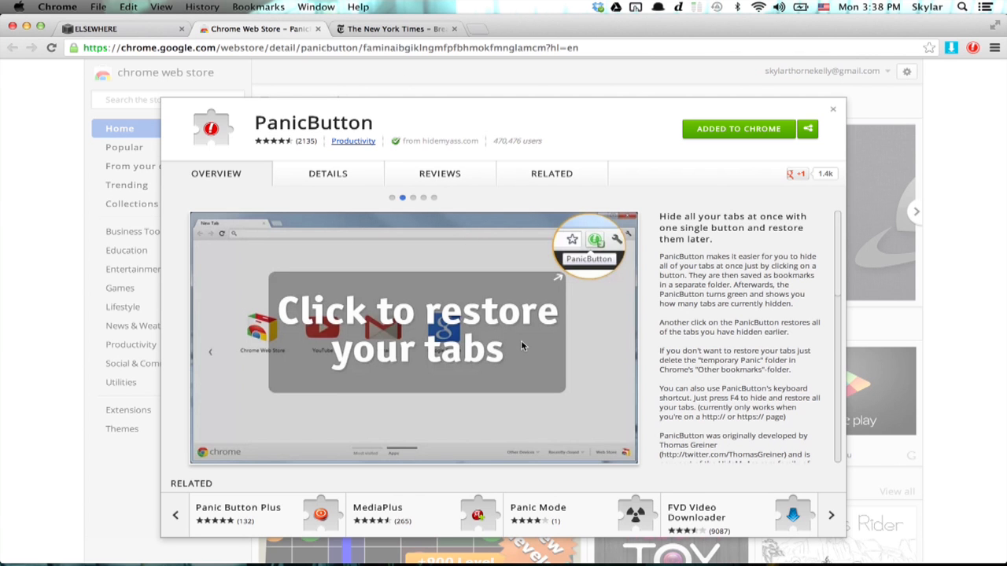